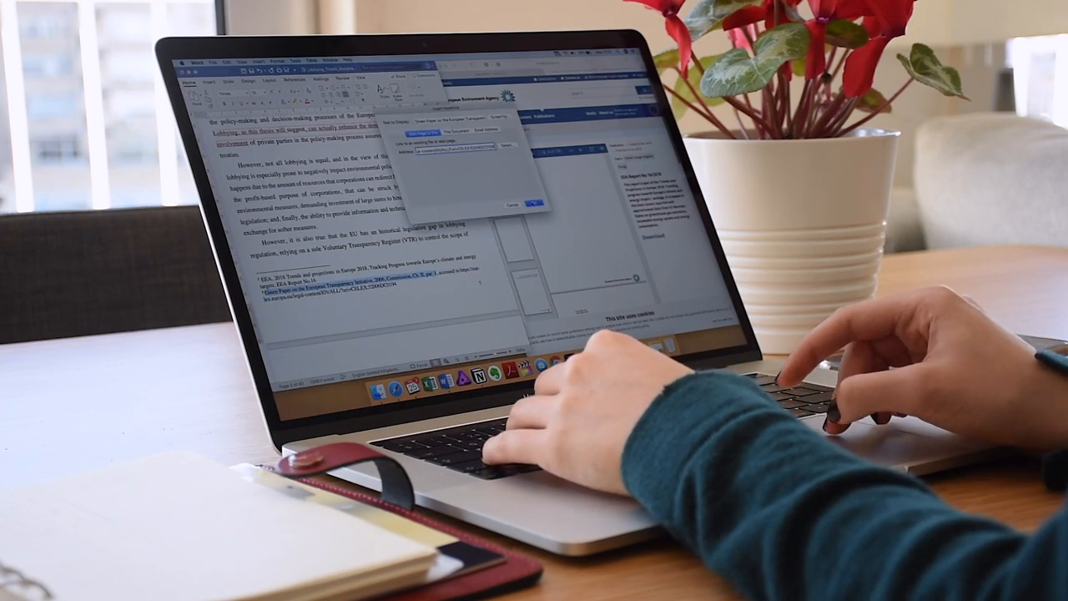
Step: Confirm the hyperlink from the Green Paper footnote to its online source
click(538, 203)
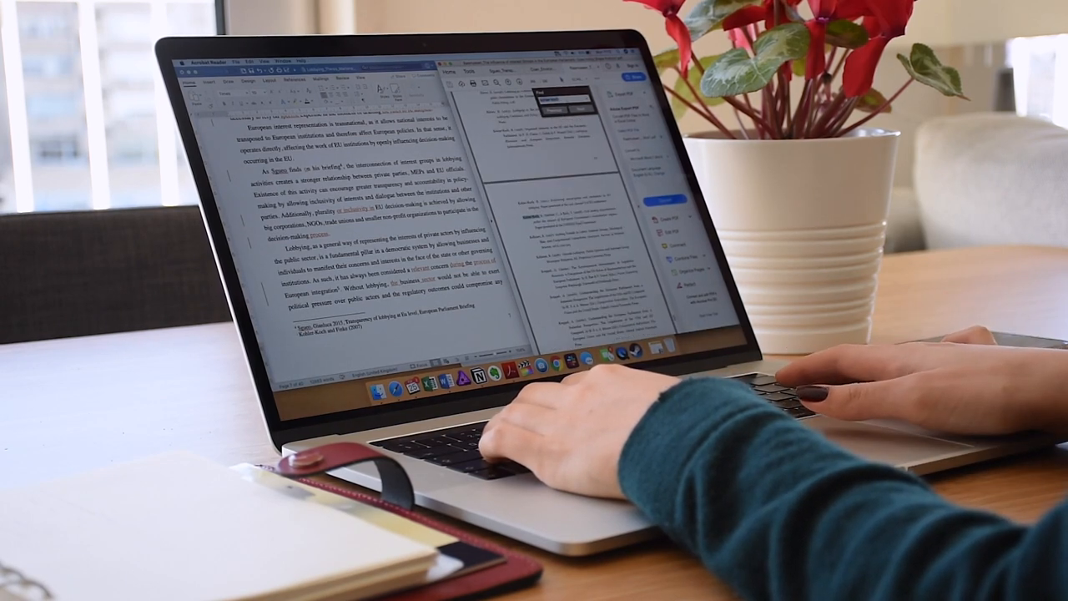
Step: Search the reference PDF for the 'Kohler-Koch and Finke' entry
text(kohler-koch and finke)
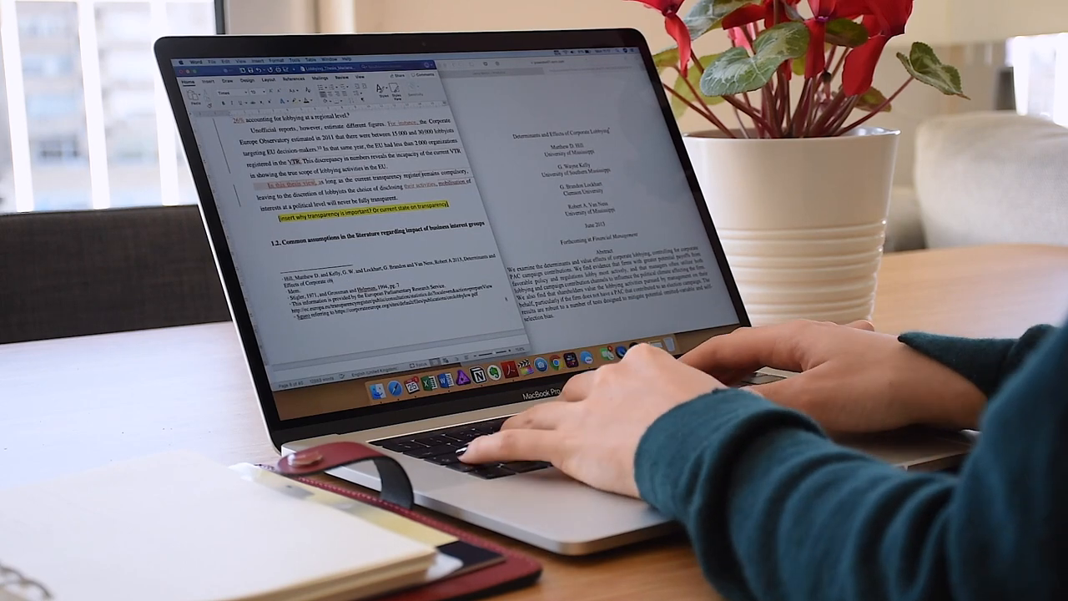
Step: Add the journal name 'Financial Management' to the Hill et al. footnote
text(Financial Management)
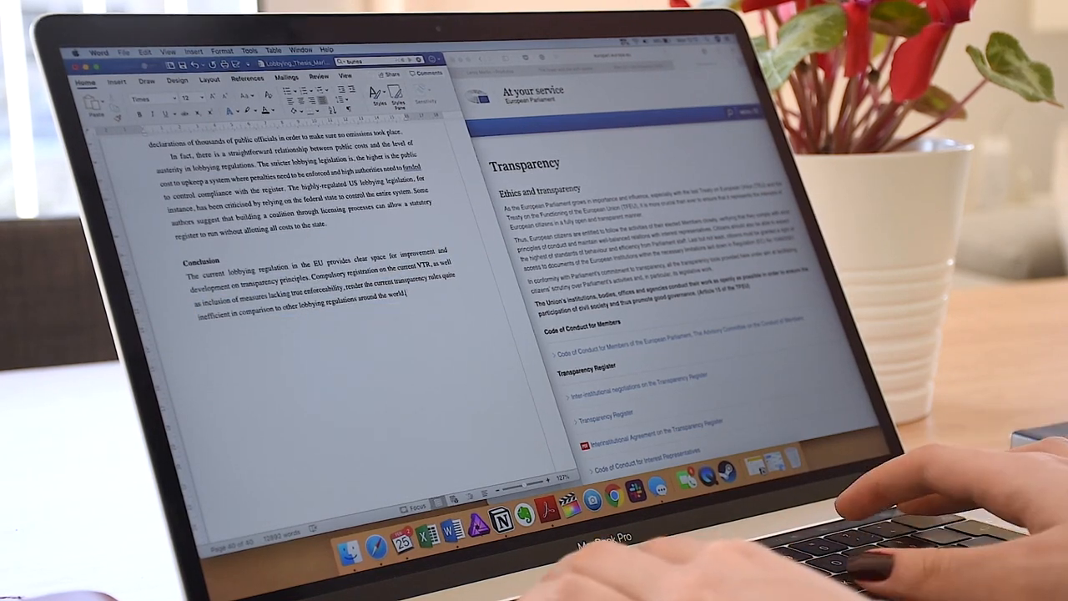
Step: Write Conclusion sentences on insufficient data and transparency administered by decision-makers
text(by providing inaccurate and insufficient data)
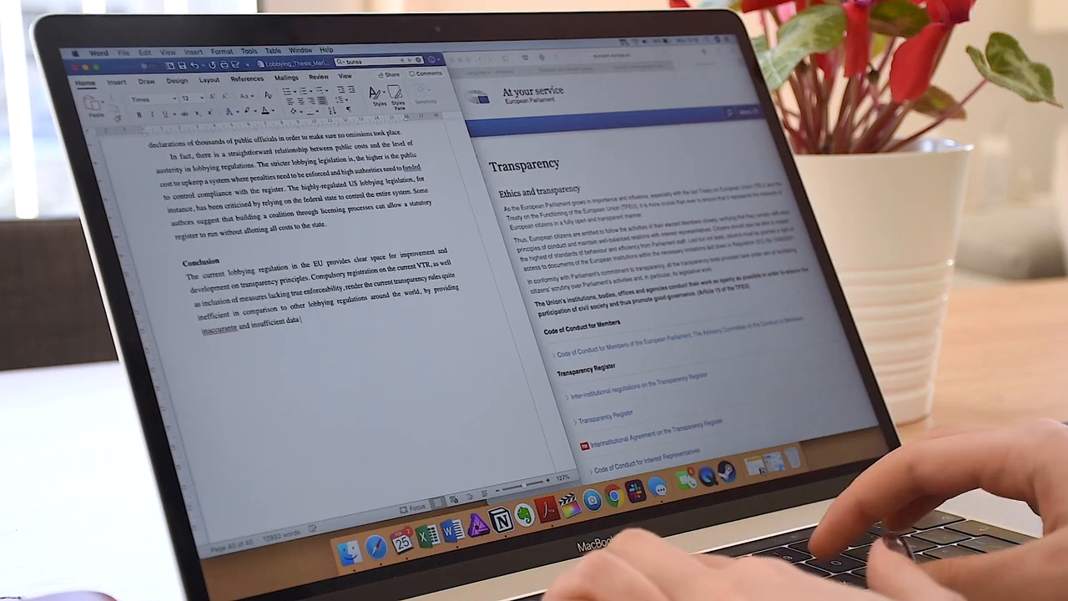
text(regarding influence mobilization in the EU's political scenario.)
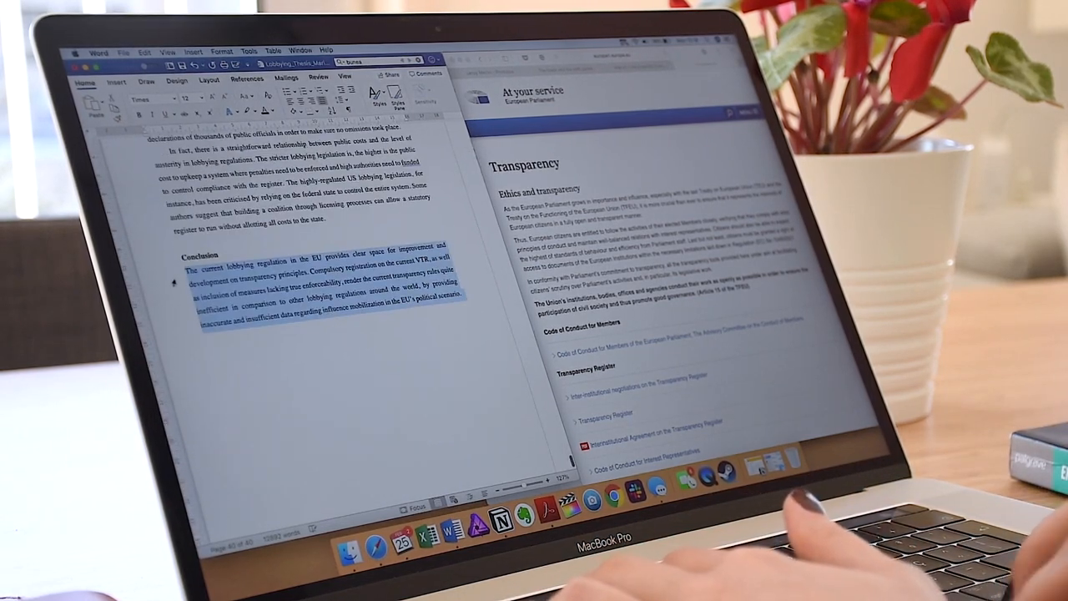
text(While transparency is a)
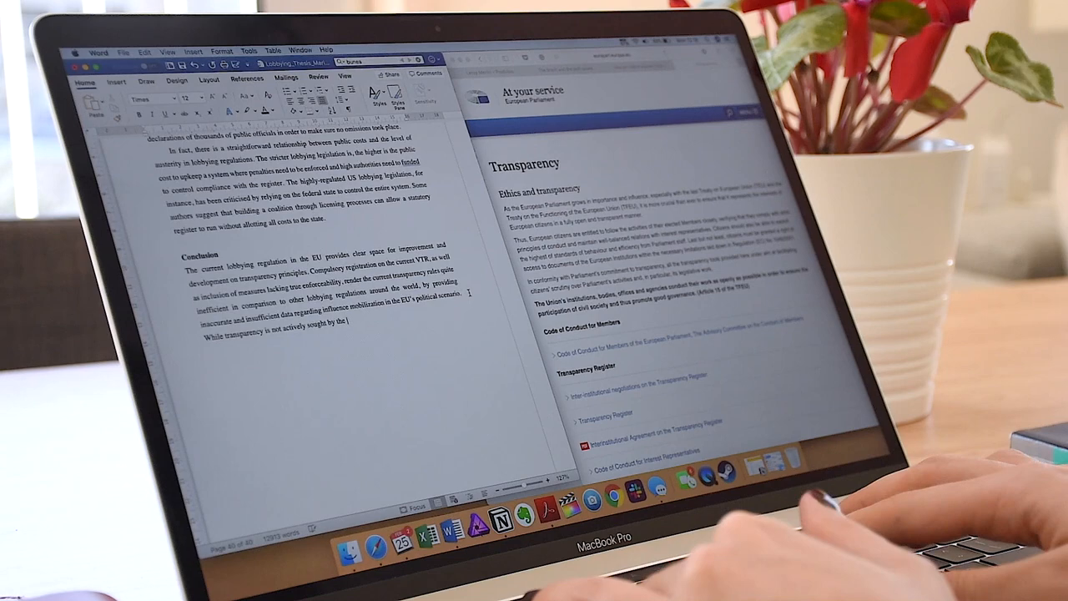
text(decision-makers,)
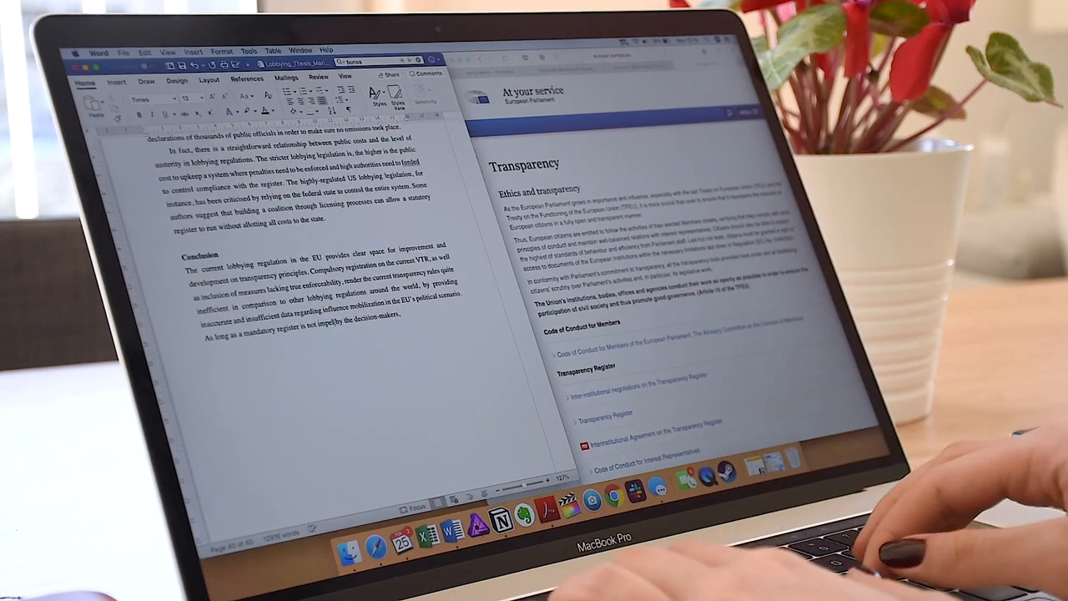
text(implemented by the decision-makers, transparency is)
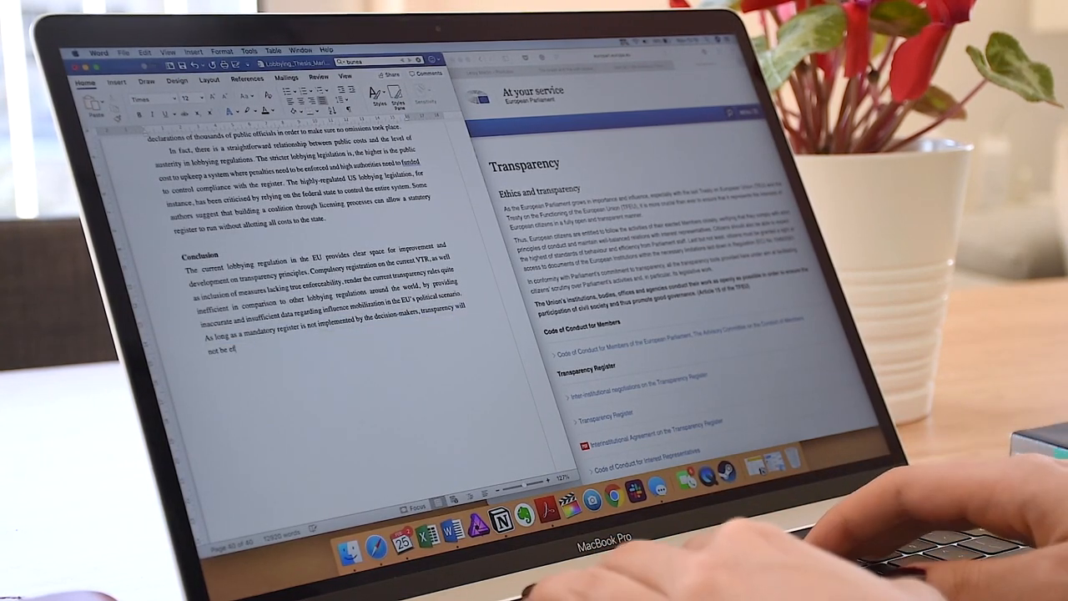
text(effectively administered)
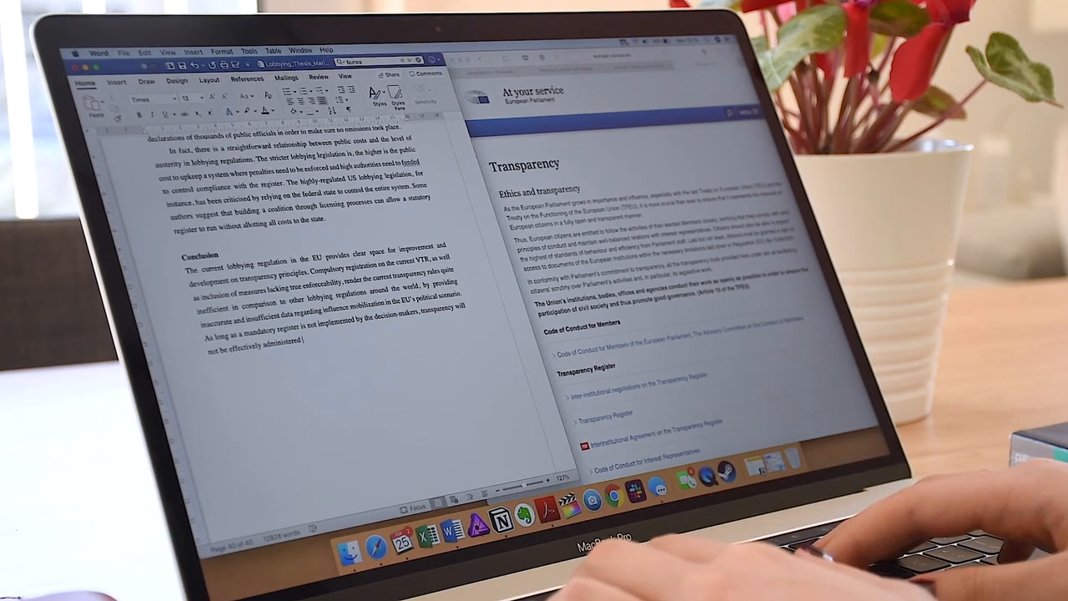
Step: Add that mobilisers act without public knowledge and begin a soft-legislation sentence
scroll(down, 3)
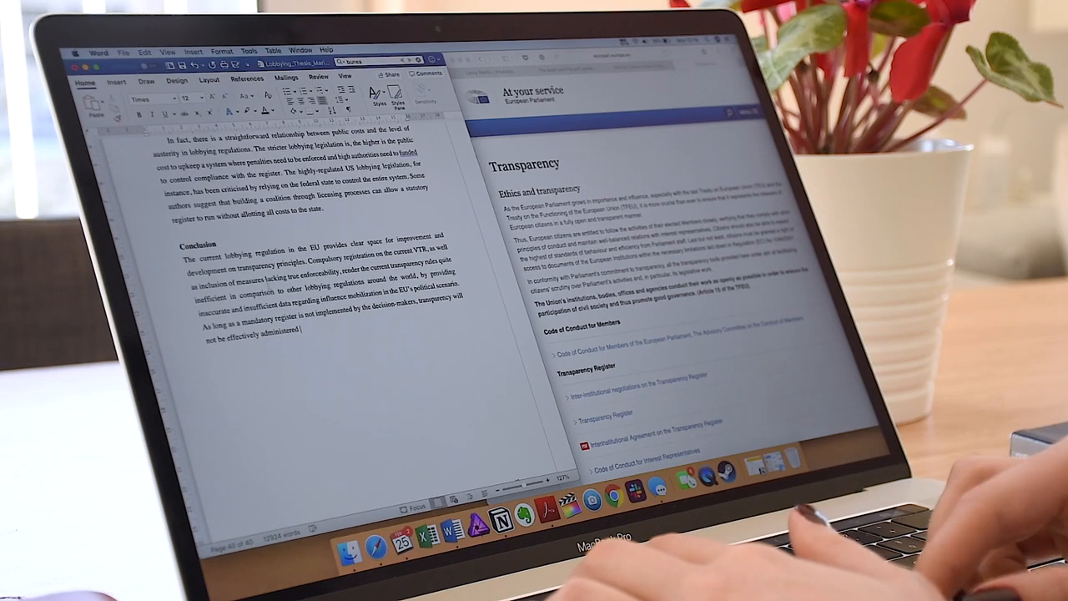
scroll(down, 3)
text( and business interests will continuously play their role as)
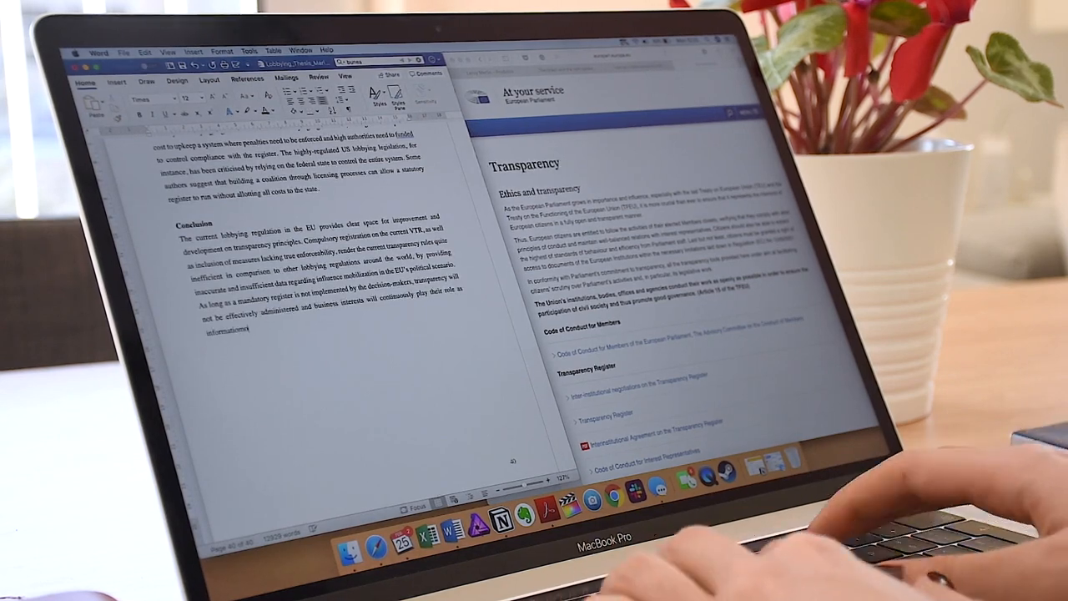
text(mobilisers without the knowledge of)
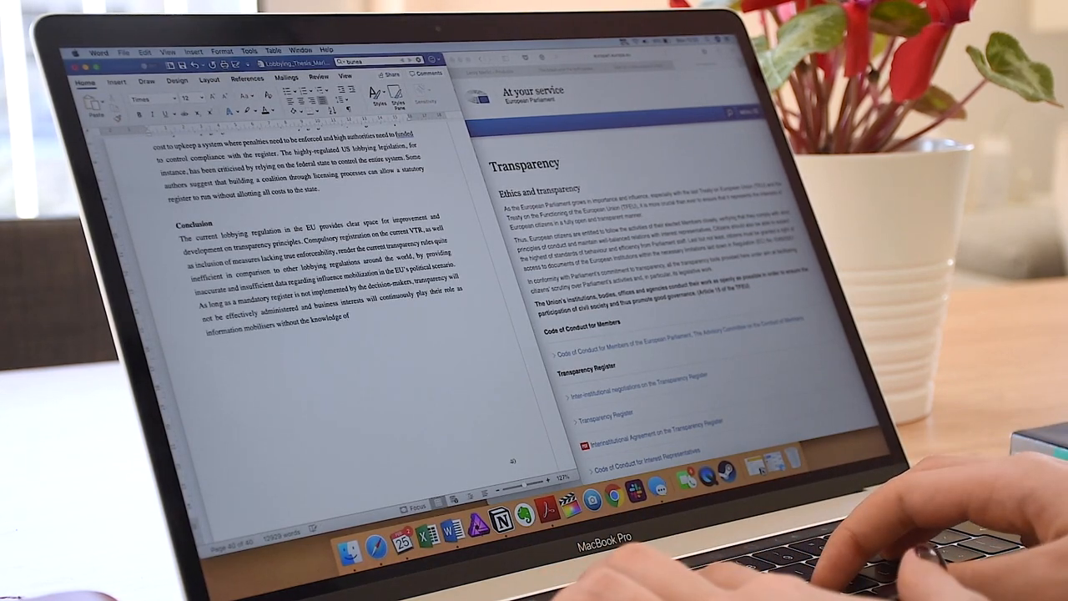
text(public. Furthermore, soft legislation as)
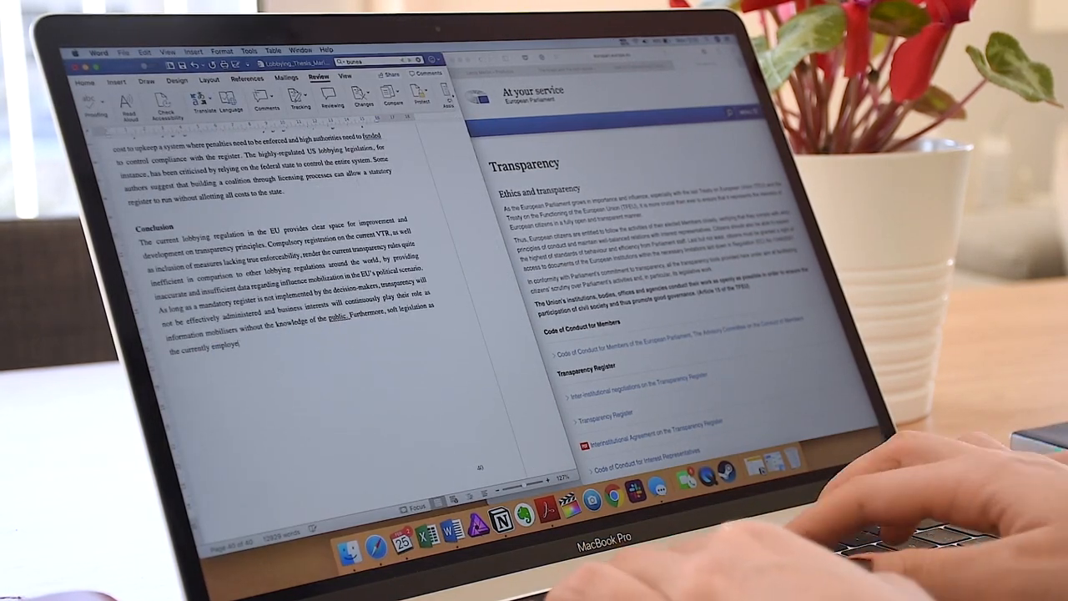
Step: Add Conclusion sentences on weak soft-law control mechanisms and negative, prohibitive legislation
text(does not have q)
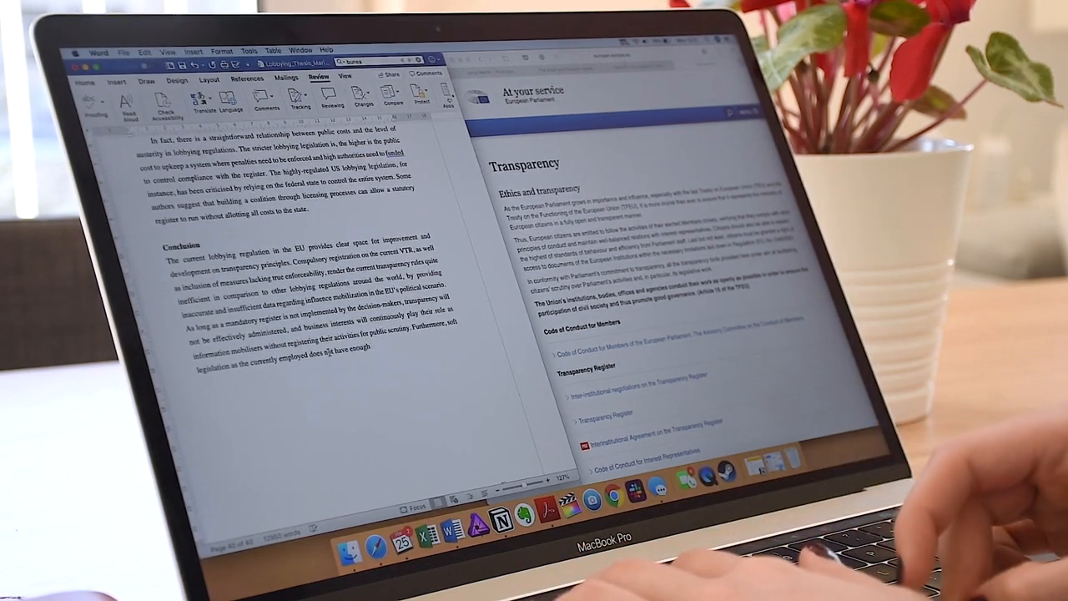
text(mechanisms to ensure that lobbying)
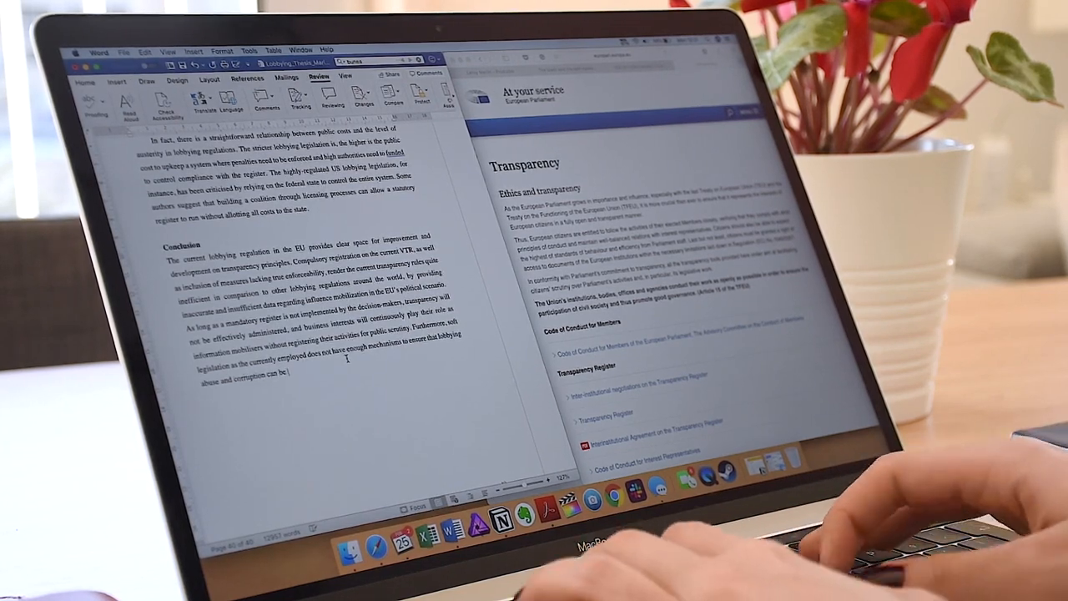
text(controlled under EU law and EU institutions.)
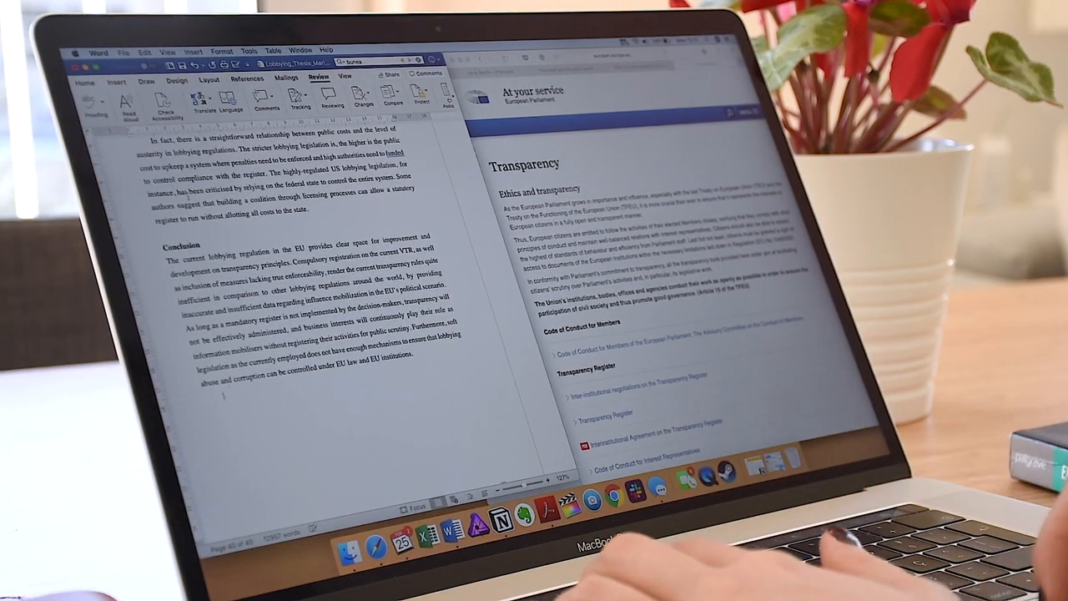
text(This negative influencing of business interests plays an active role in the efficiency of)
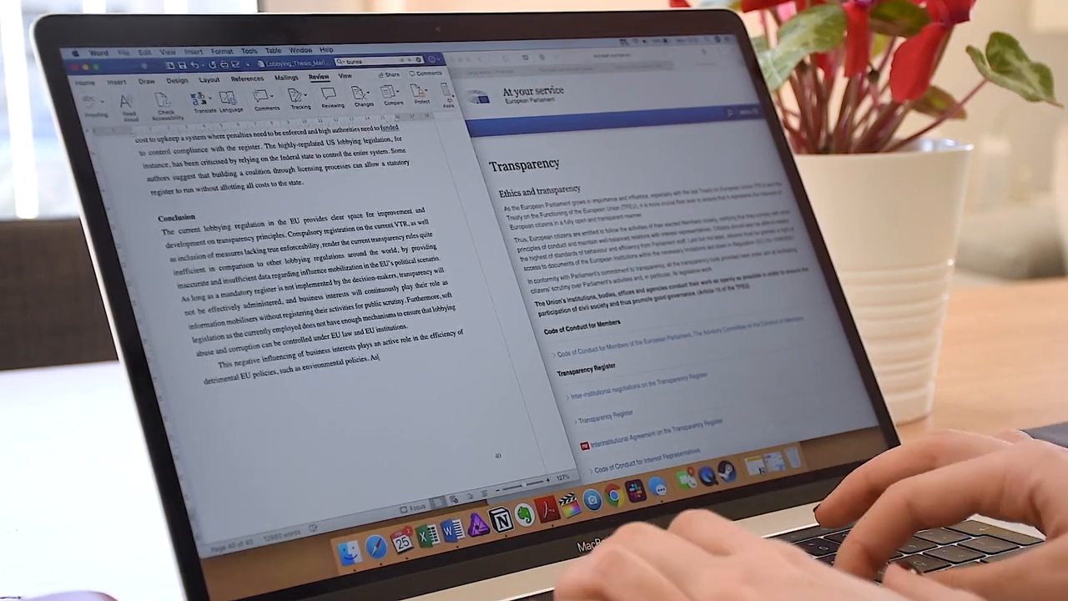
text(negative or prohibitive legislation creates an)
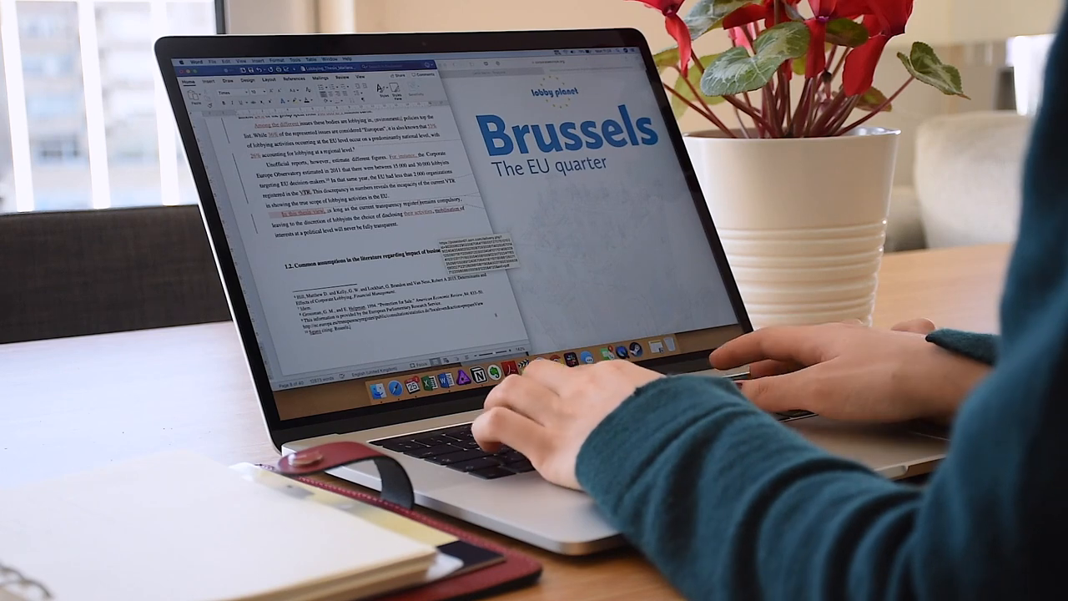
scroll(down, 3)
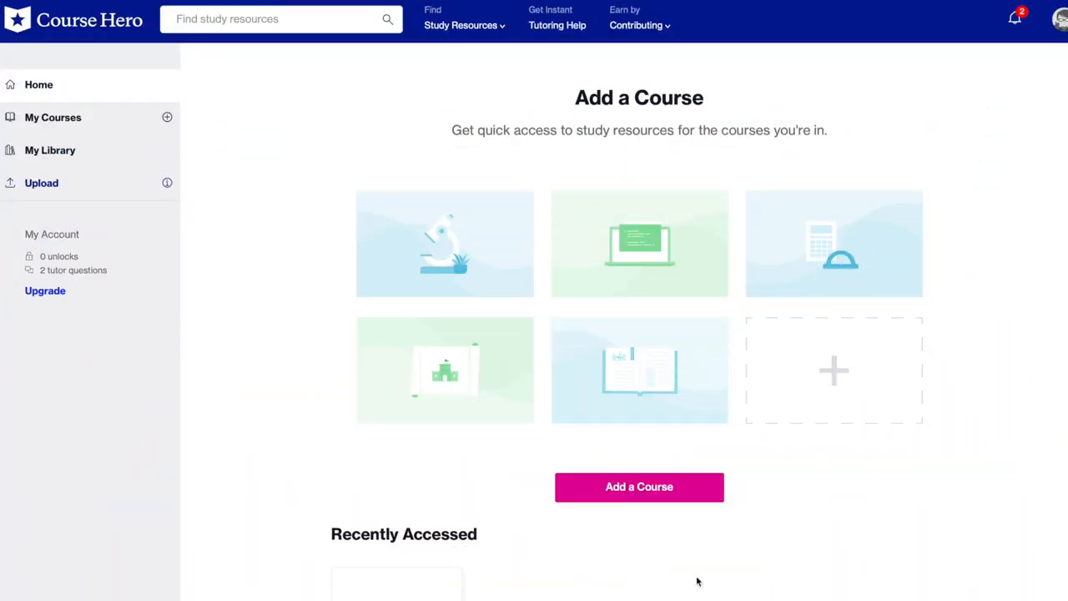
mouse_move(317, 463)
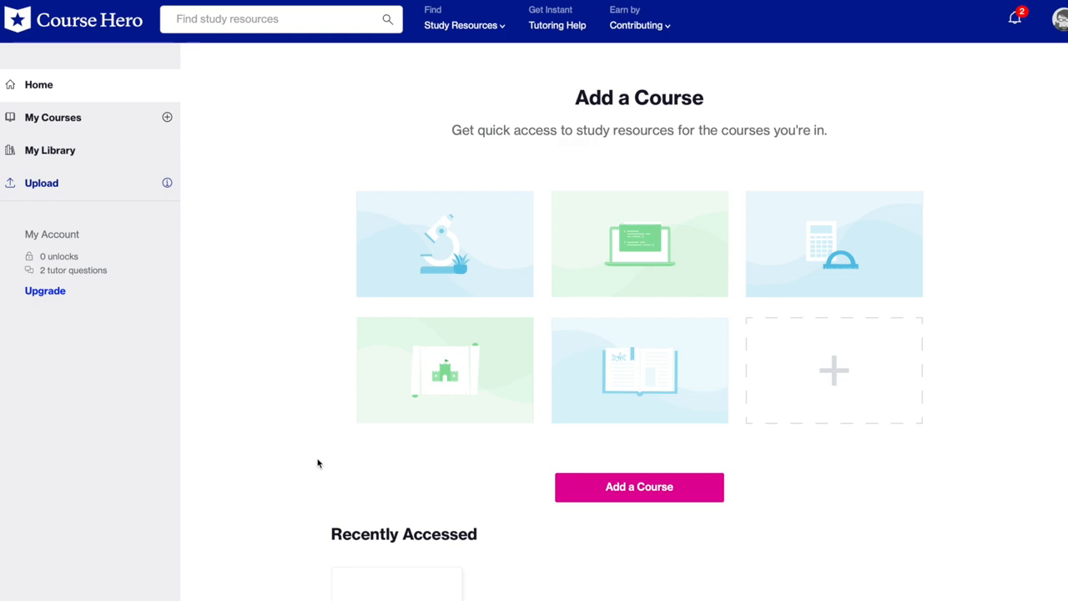
Step: Open The Odyssey literature study guide and scroll through it
click(275, 18)
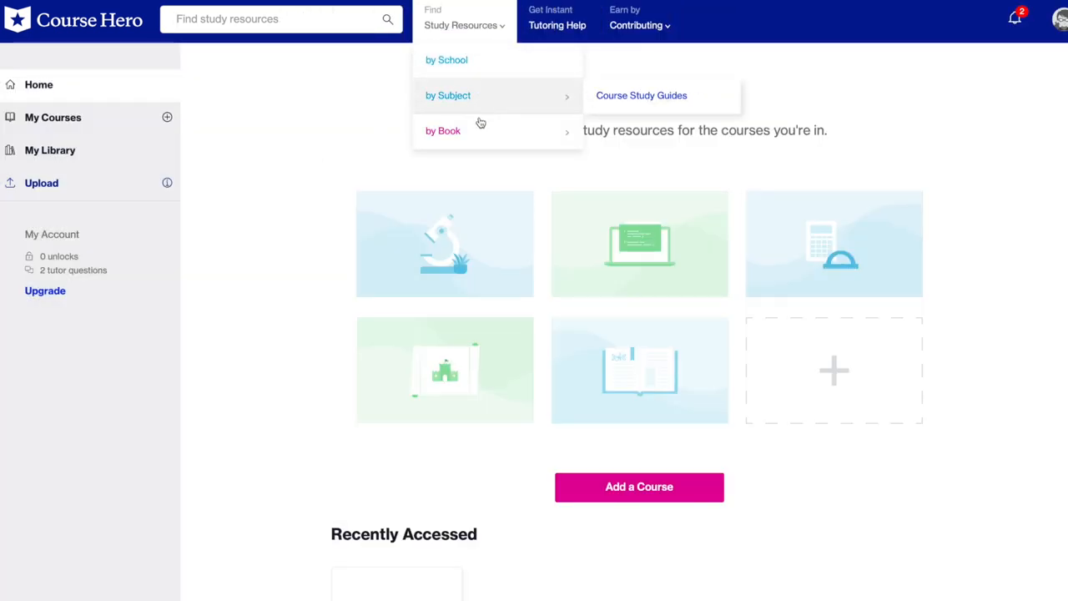
mouse_move(448, 95)
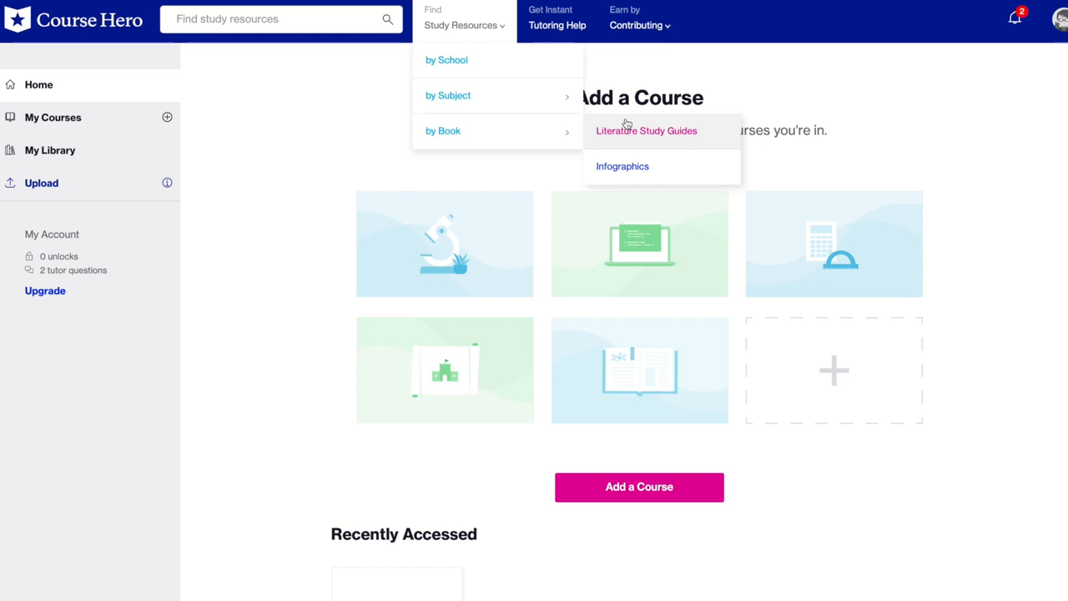
click(645, 131)
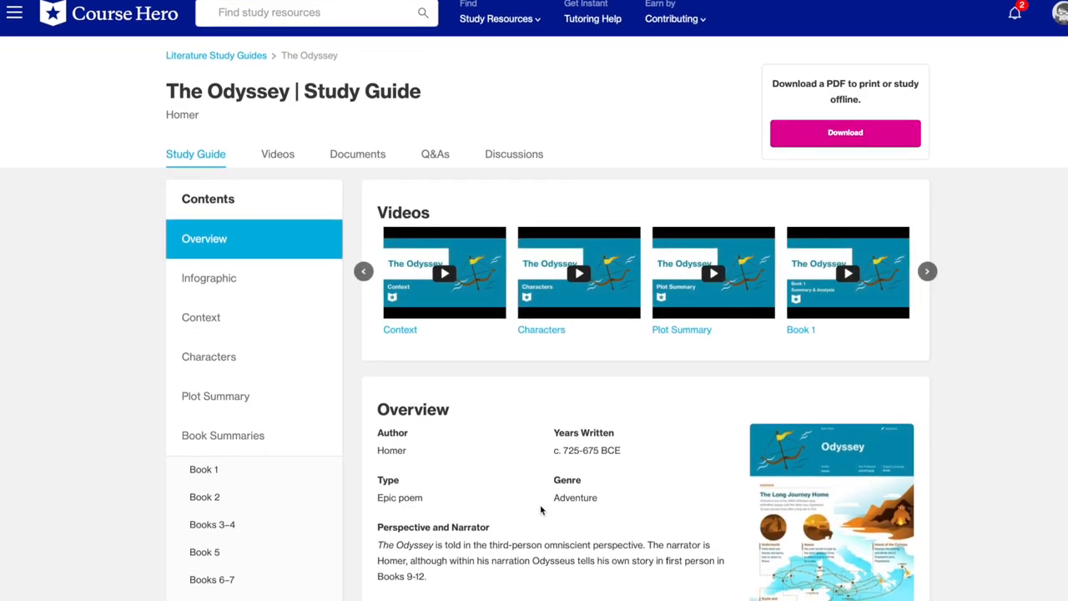
scroll(down, 3)
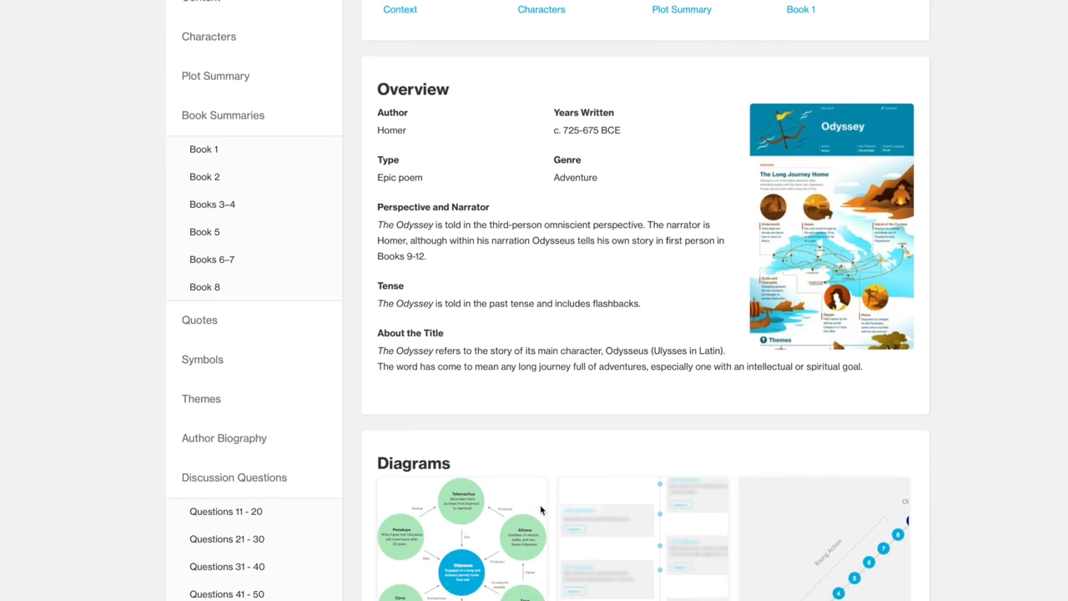
scroll(down, 3)
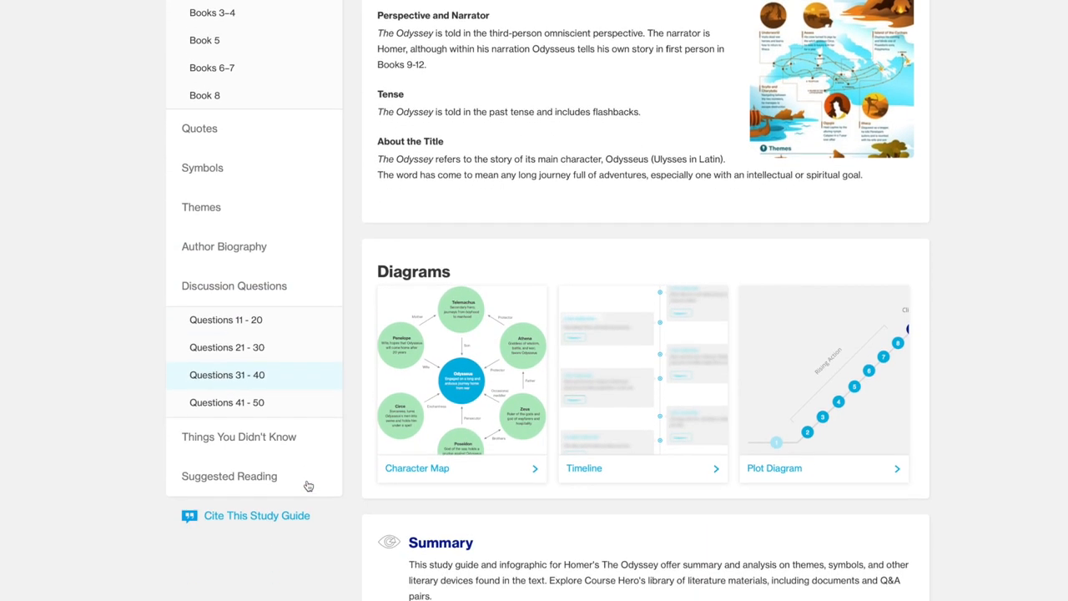
scroll(down, 3)
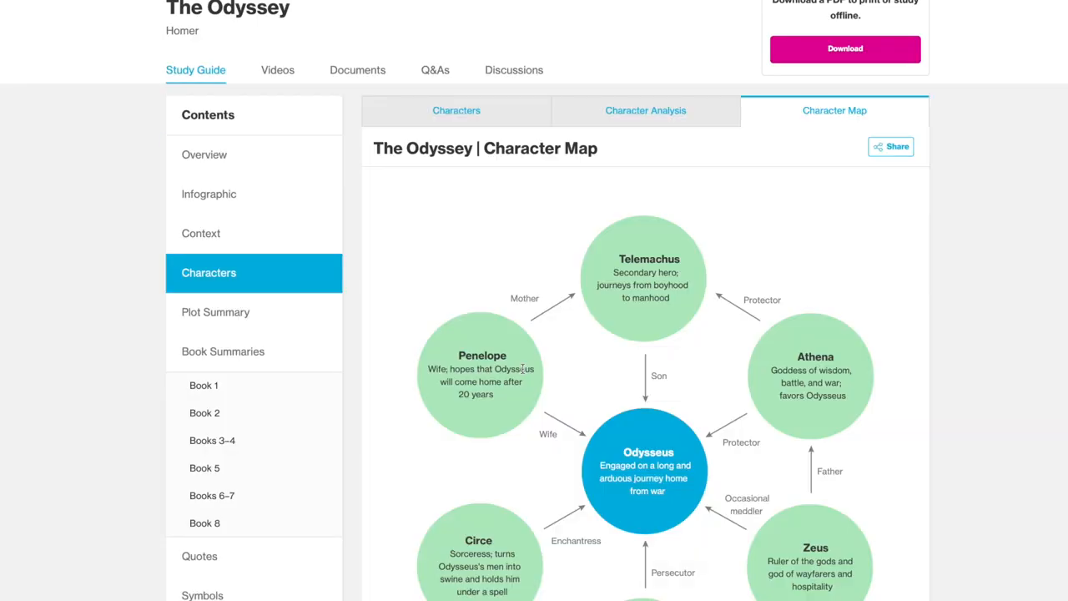
scroll(down, 3)
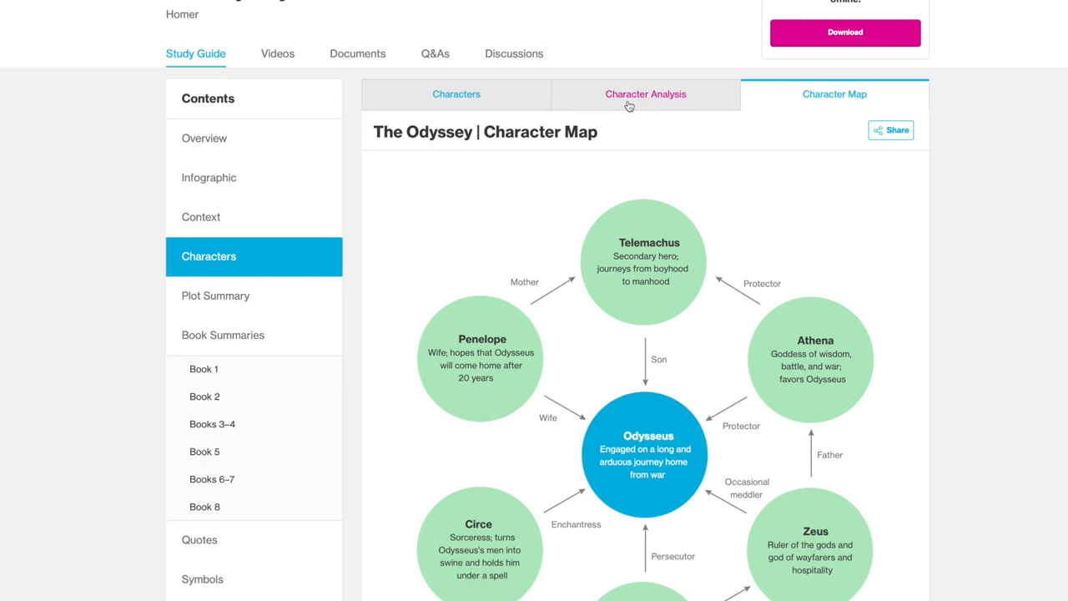
Step: Read The Odyssey character analysis of Odysseus, Telemachus, Penelope and the gods
click(645, 93)
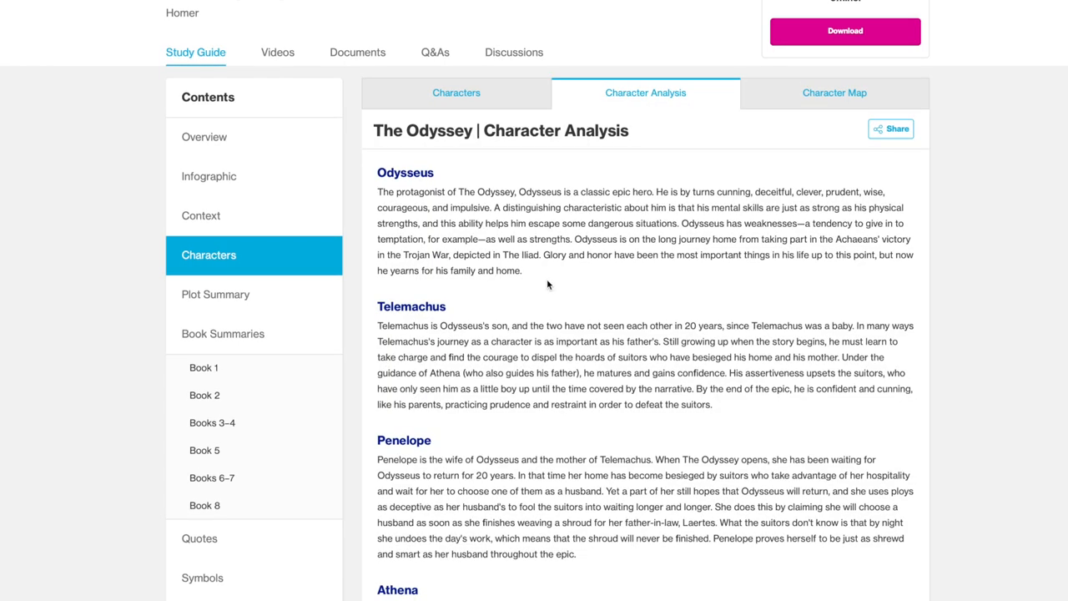
scroll(down, 3)
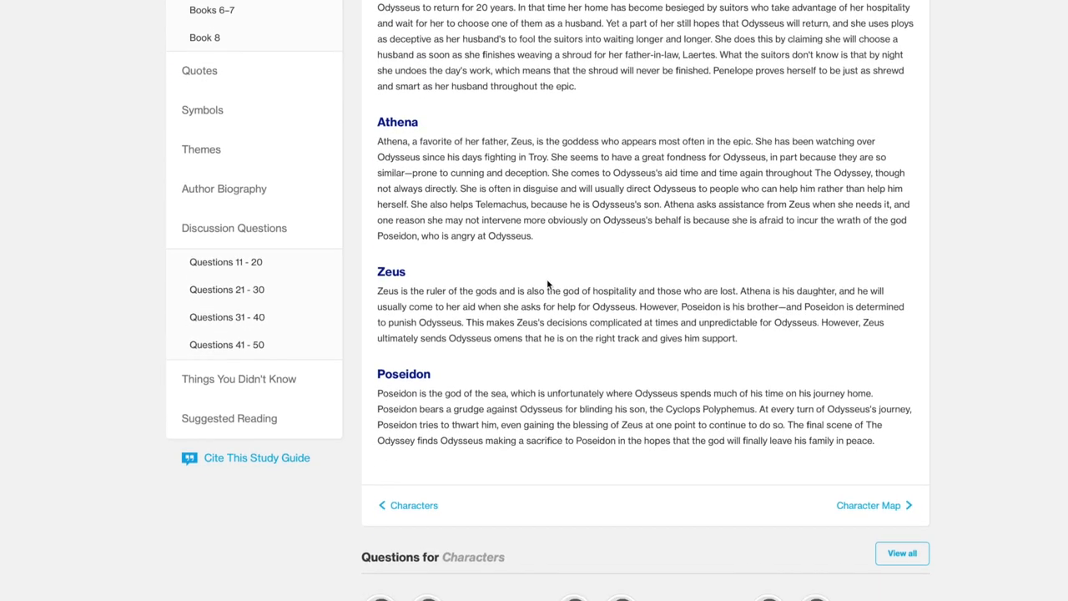
click(201, 232)
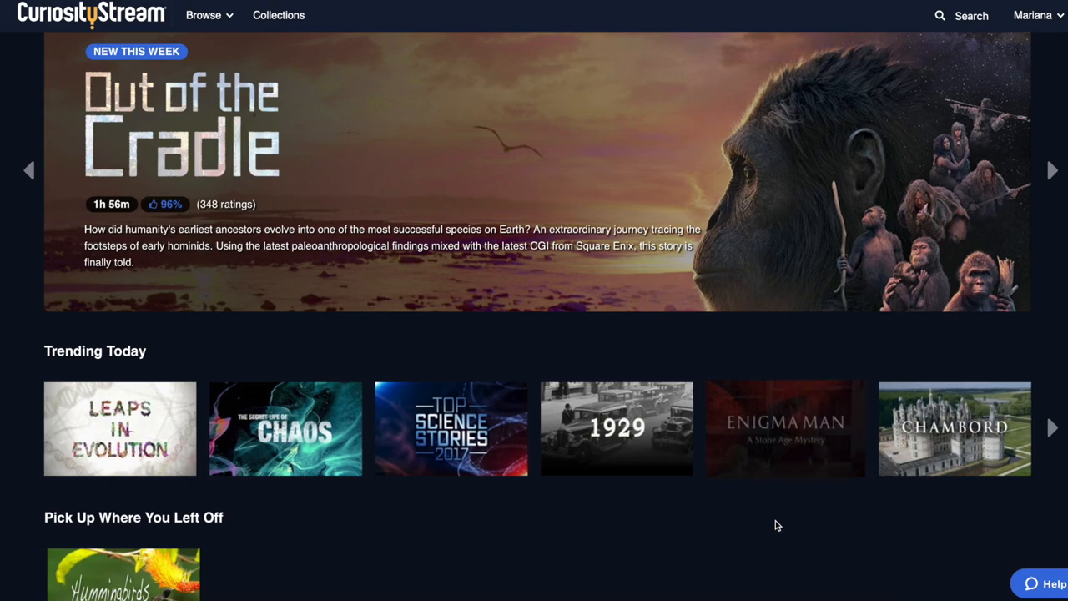
Step: Scroll through collection tiles such as Early Man, The Medieval World and Ancient Rome
scroll(down, 3)
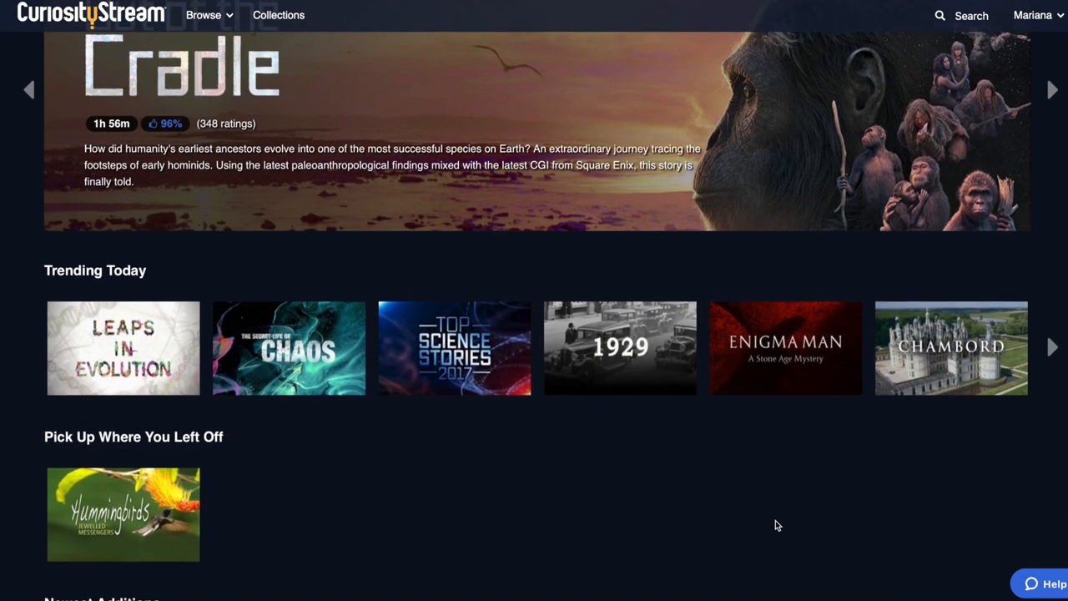
scroll(down, 3)
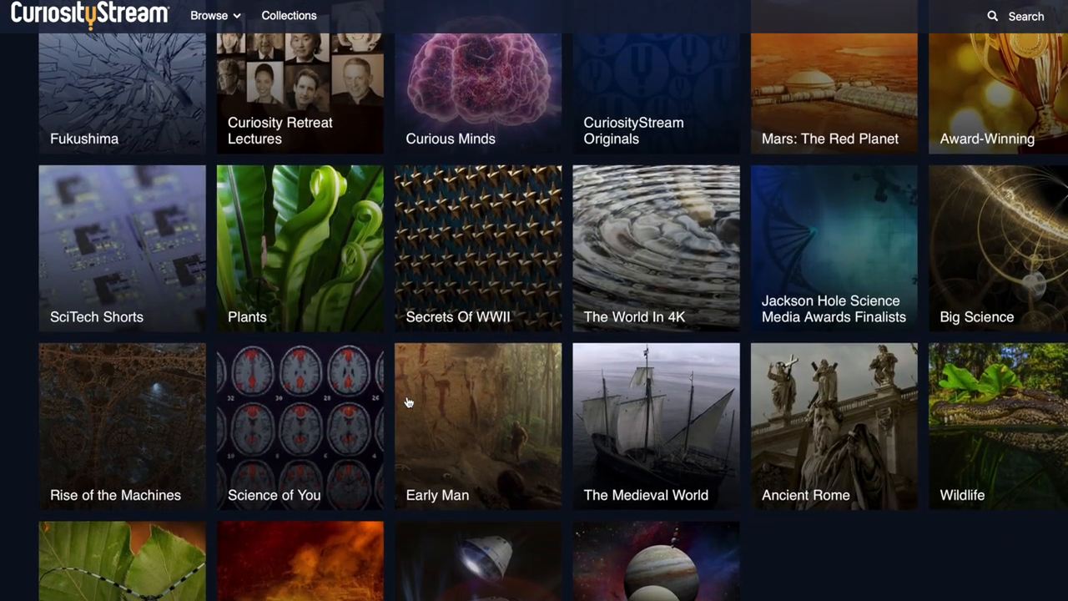
Step: Browse the Ancient Rome collection, then enter coupon code 'studycorner' in Apply Coupon
click(833, 426)
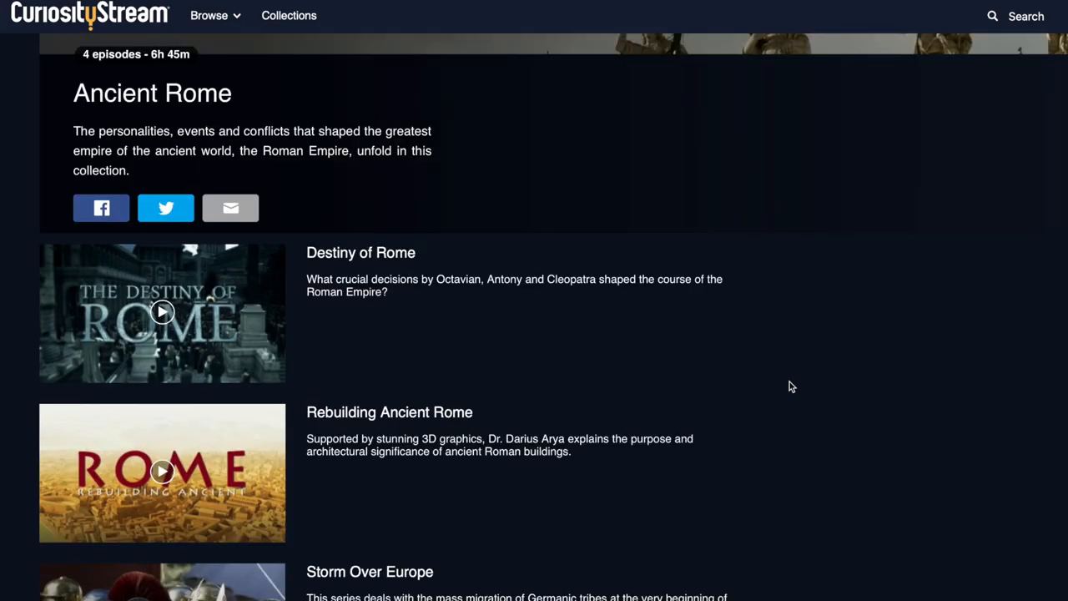
scroll(down, 3)
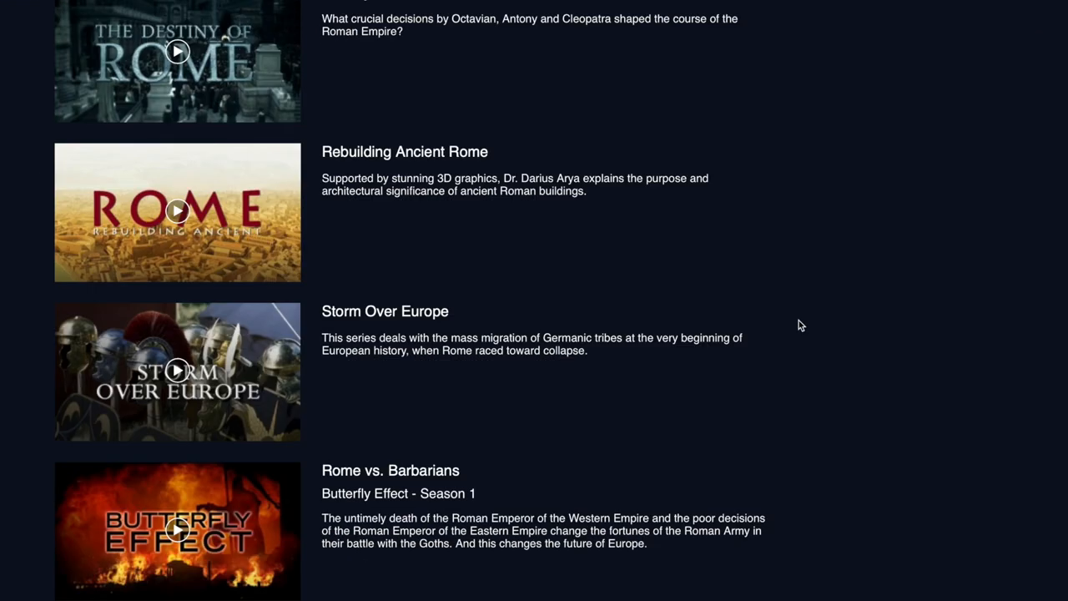
mouse_move(350, 401)
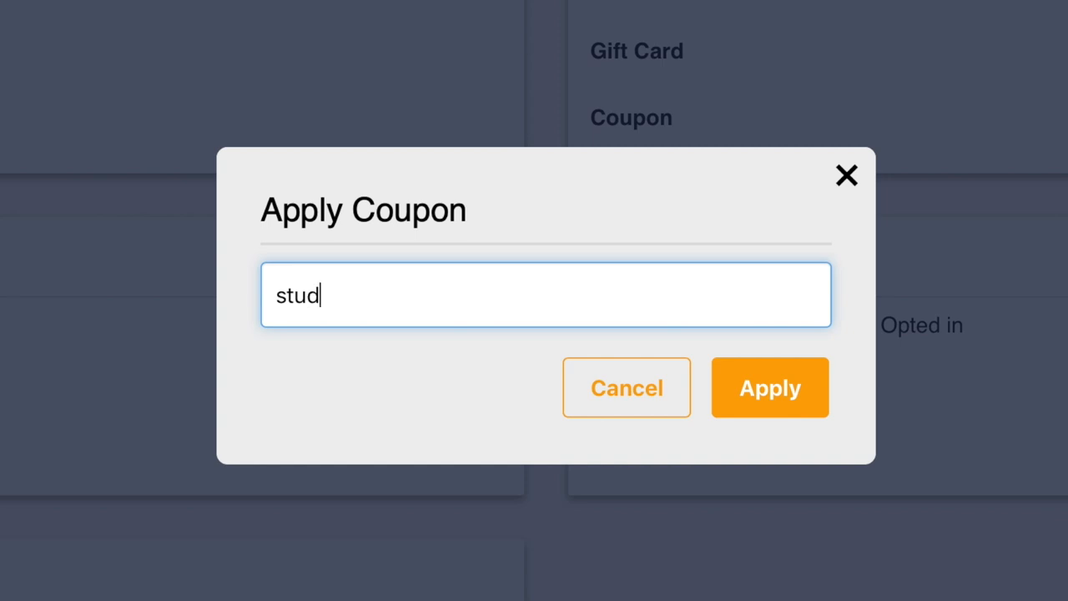
text(ycorn)
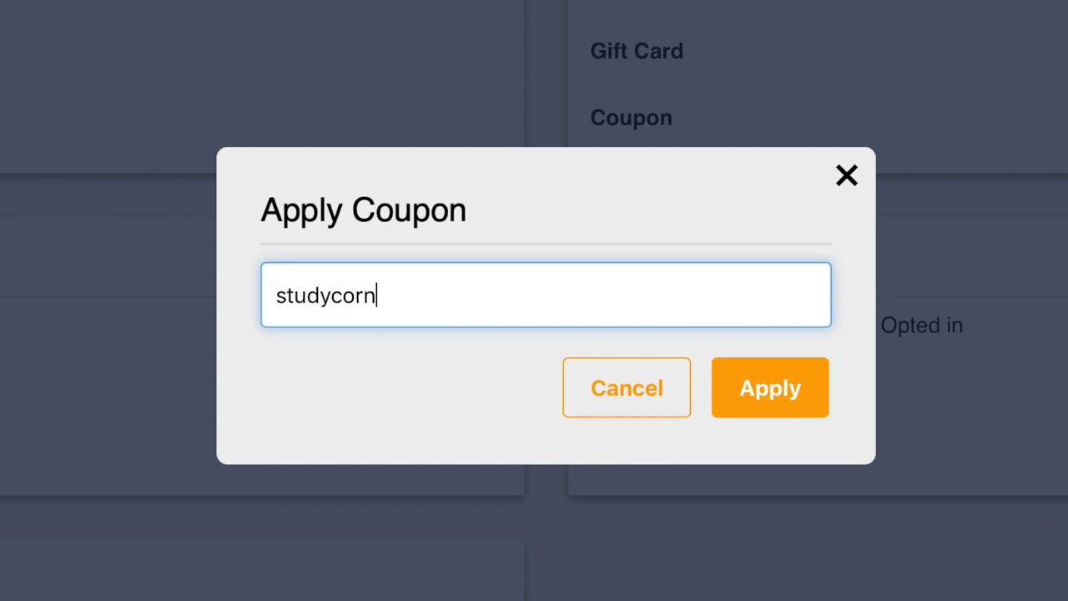
text(er)
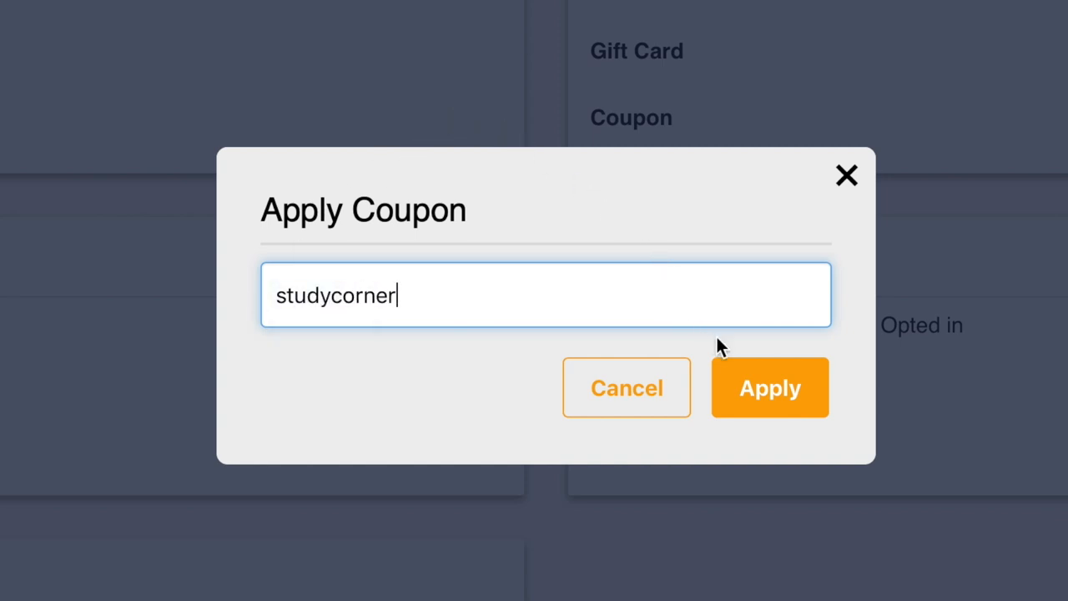